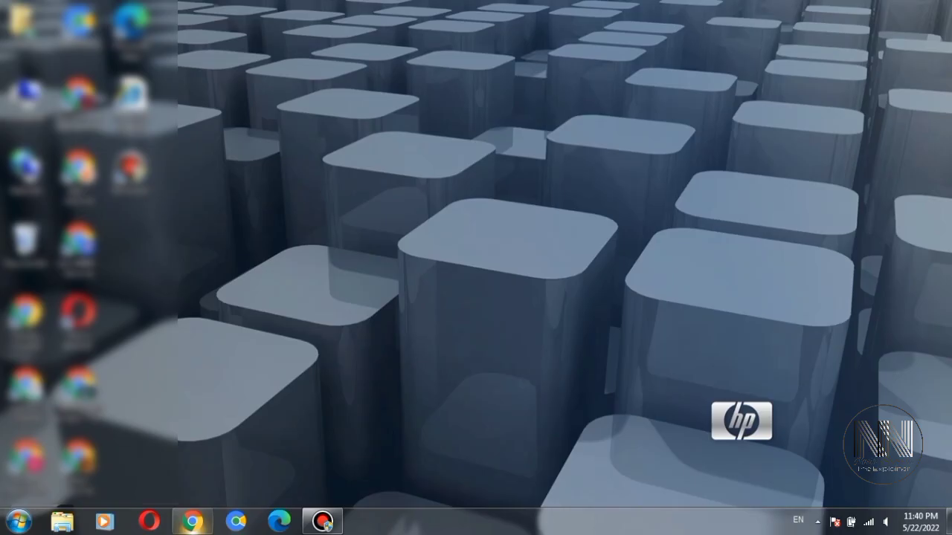
Launch Chrome and search Google for 'whatsapp web'.
click(192, 521)
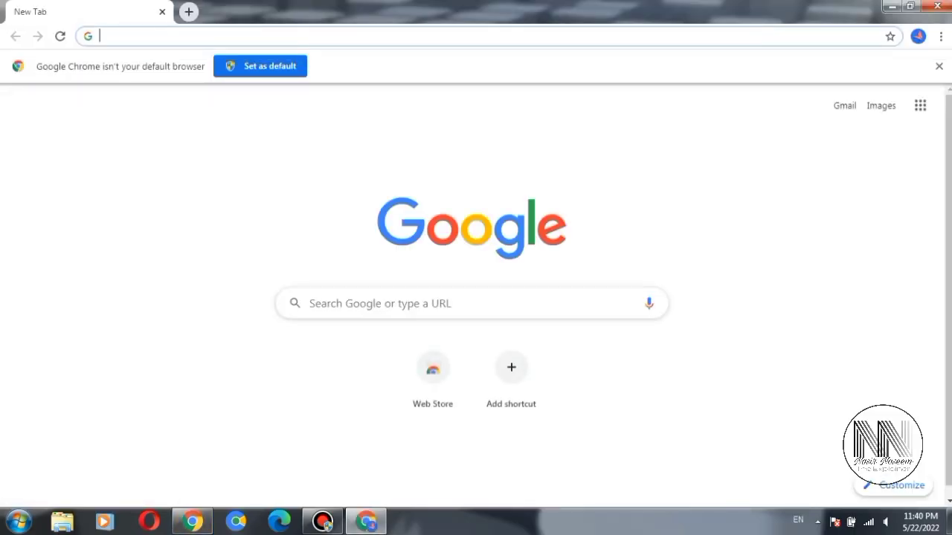
click(471, 303)
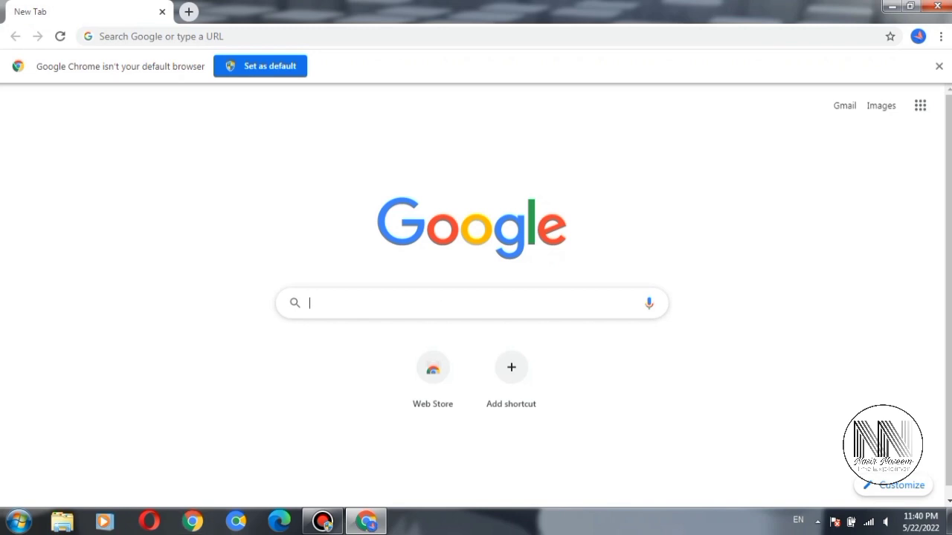
text(whatsapp web)
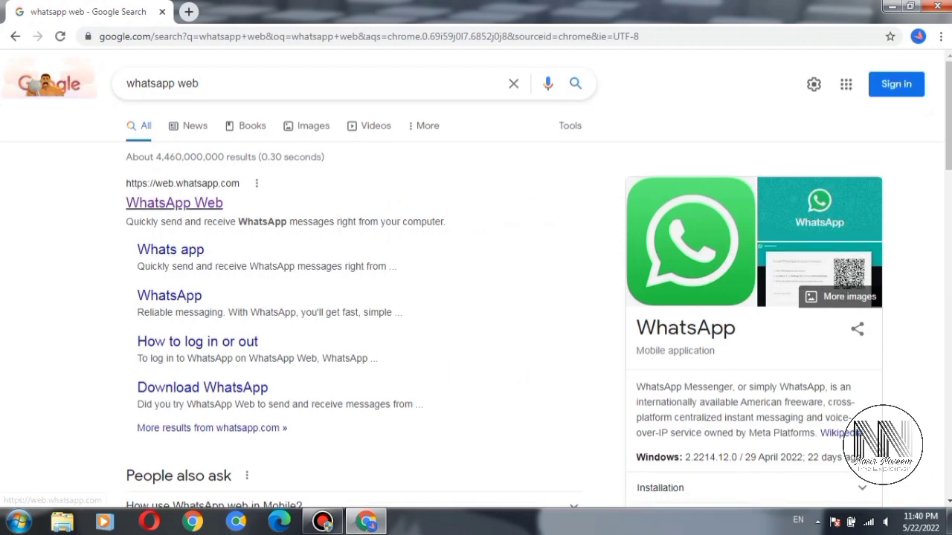
Open web.whatsapp.com from the search results to display the login QR code.
click(174, 203)
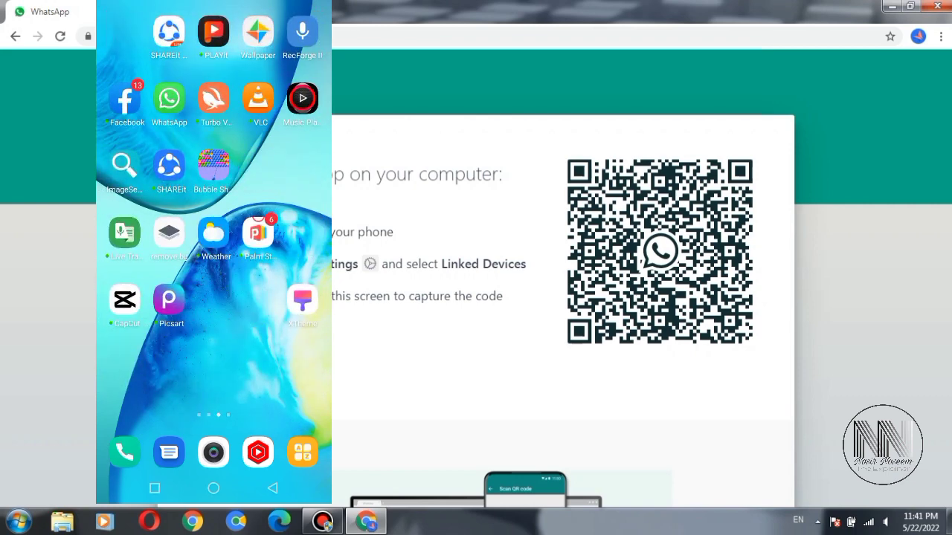
Open the phone WhatsApp's Linked devices page and dismiss the logged-out devices notice.
click(169, 99)
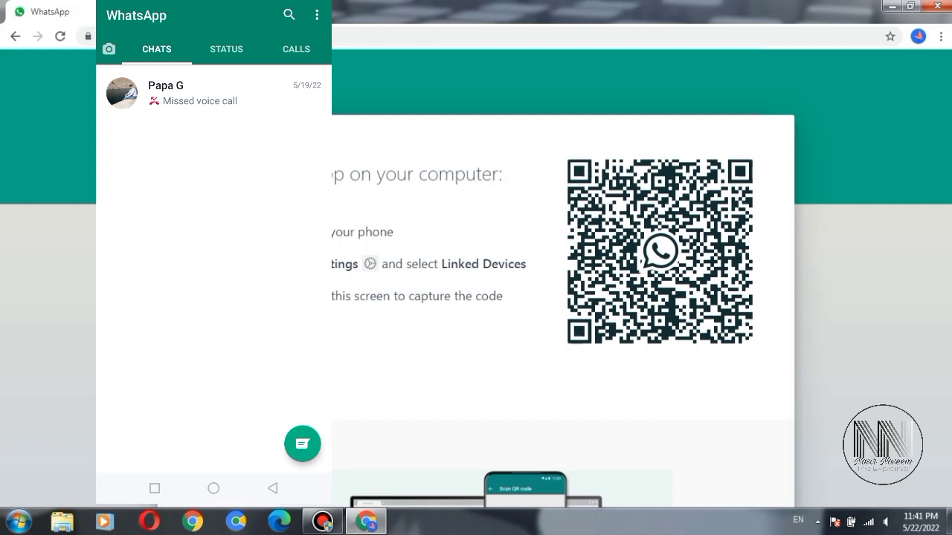
click(317, 15)
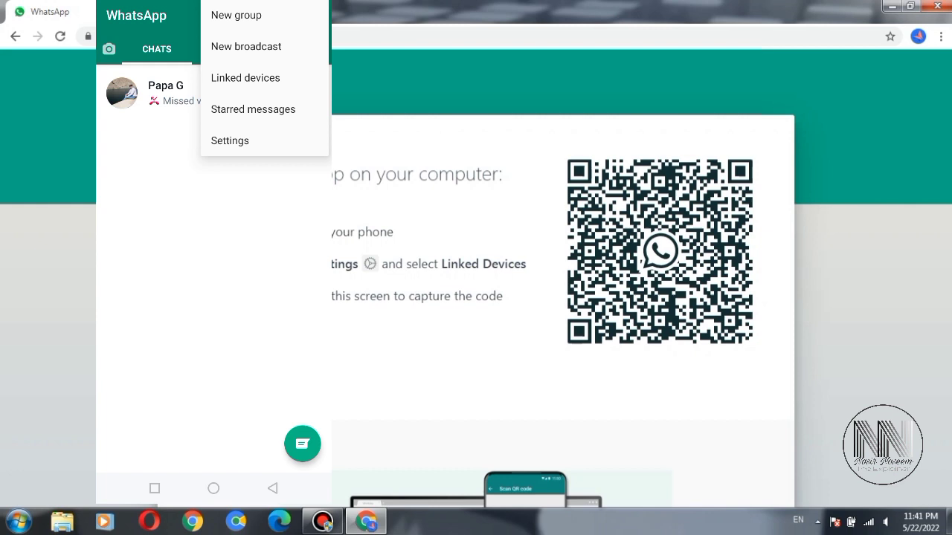
mouse_move(245, 78)
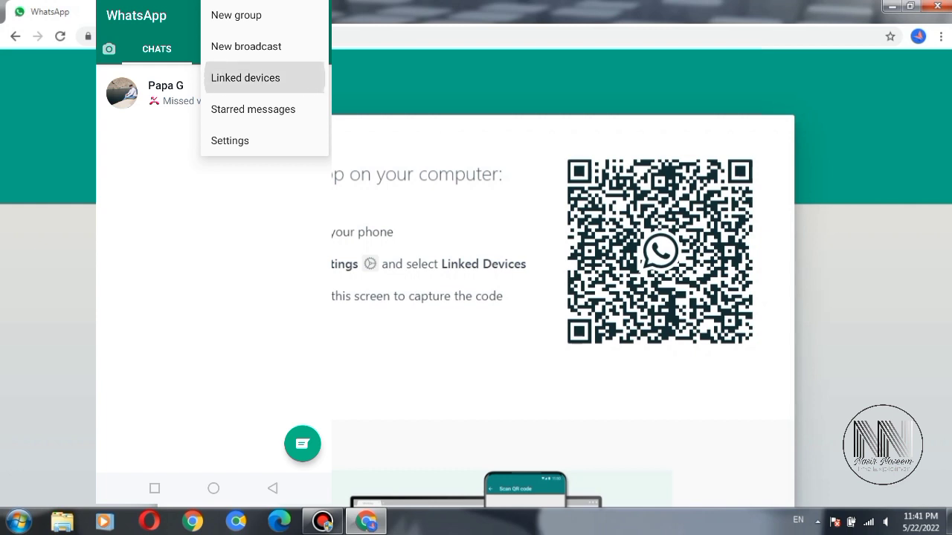
click(245, 77)
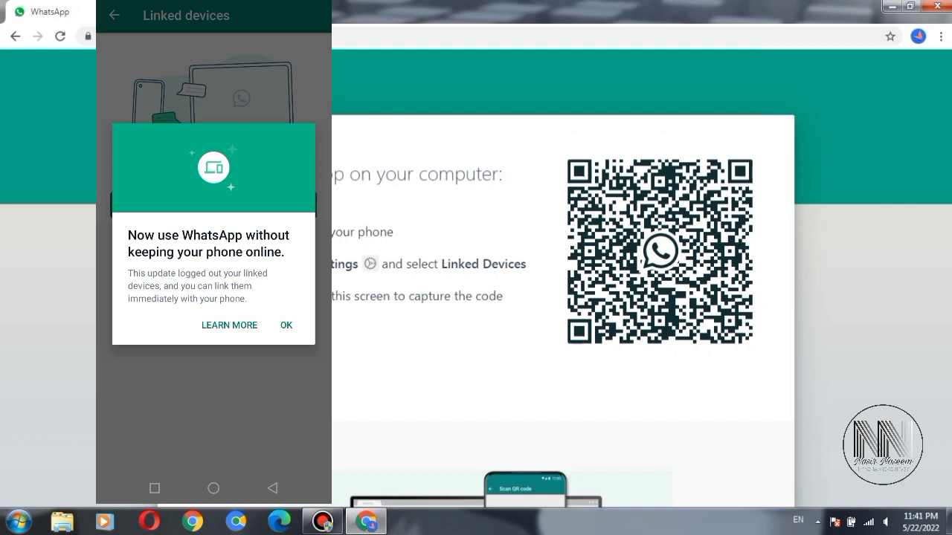
click(285, 325)
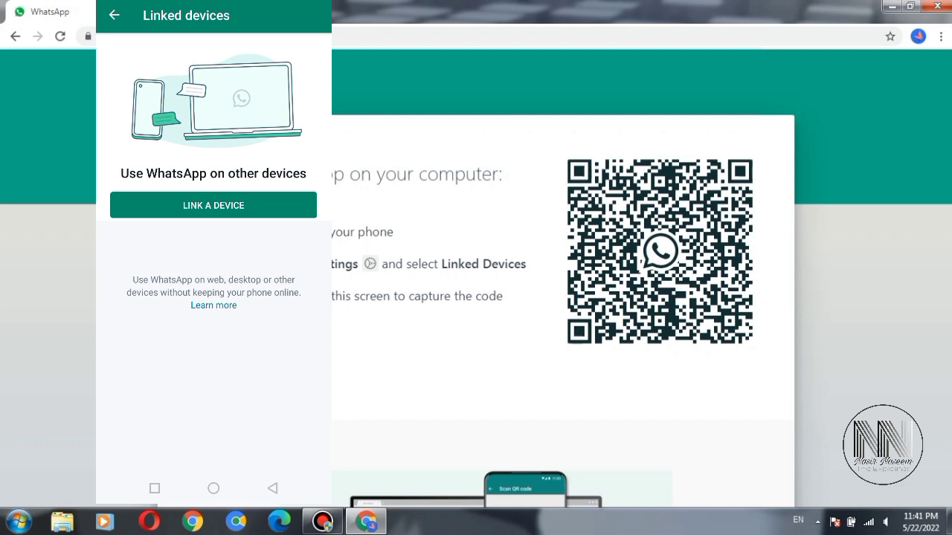
click(213, 205)
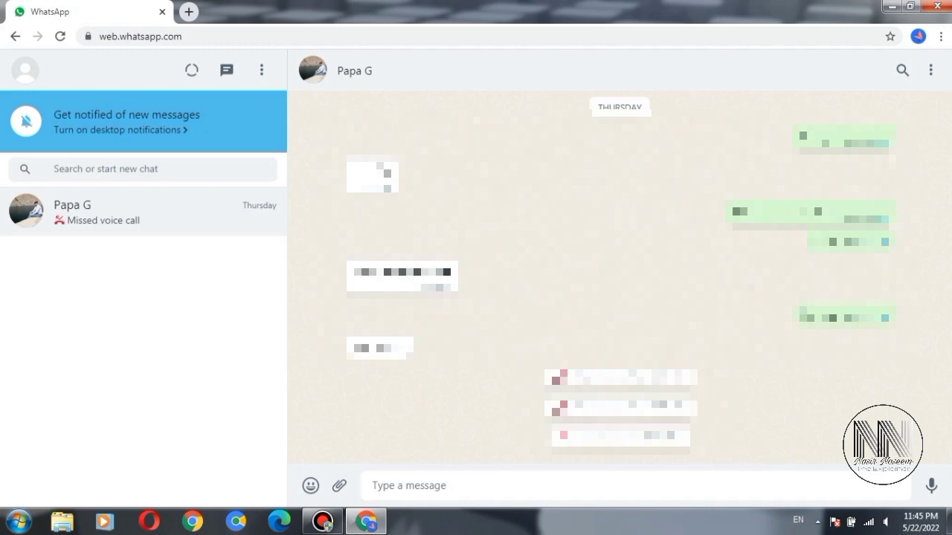
mouse_move(261, 69)
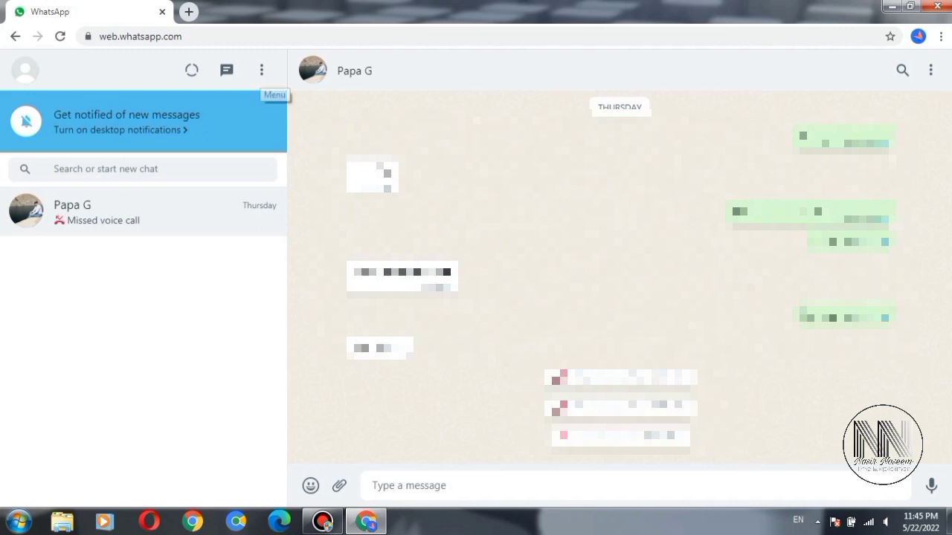
Open the three-dot menu above the chat list to reveal the Log out option.
click(261, 70)
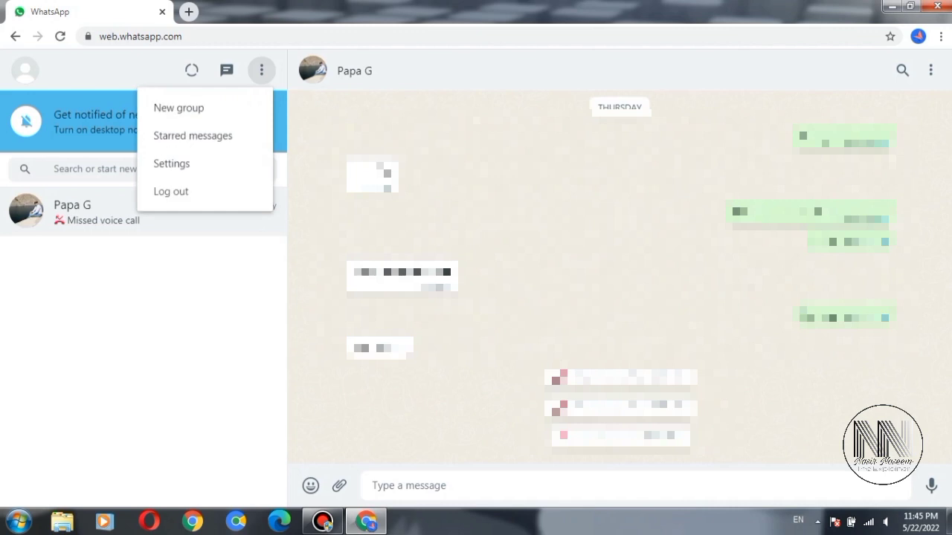